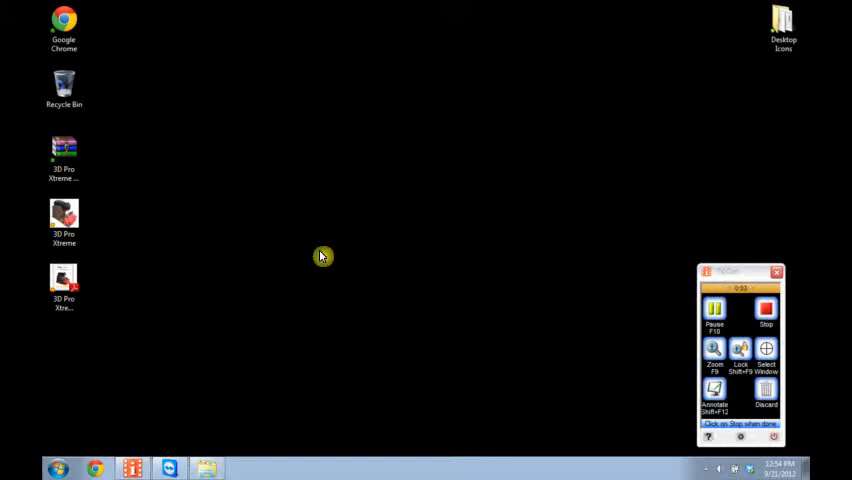
{"action": "mouse_move", "coordinate": [364, 264]}
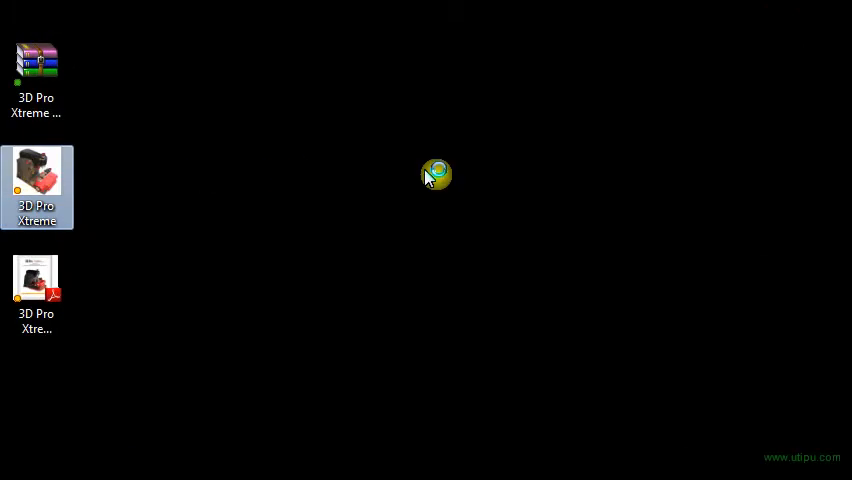
Launch 3D Pro Xtreme from the desktop shortcut and acknowledge the motion-board-not-connected error
{"action": "double_click", "coordinate": [36, 188]}
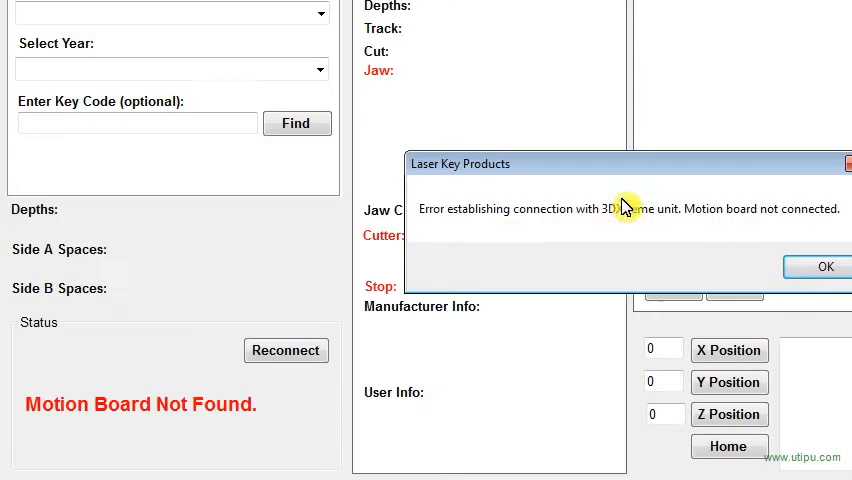
{"action": "mouse_move", "coordinate": [422, 222]}
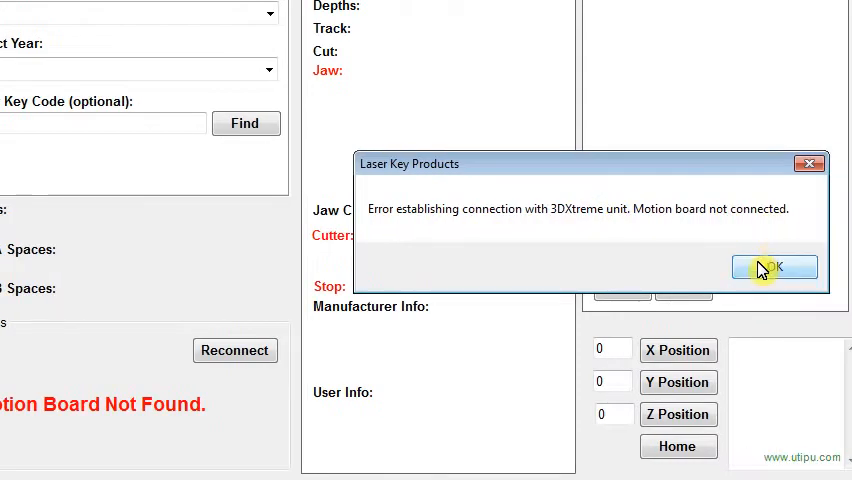
{"action": "left_click", "coordinate": [772, 268]}
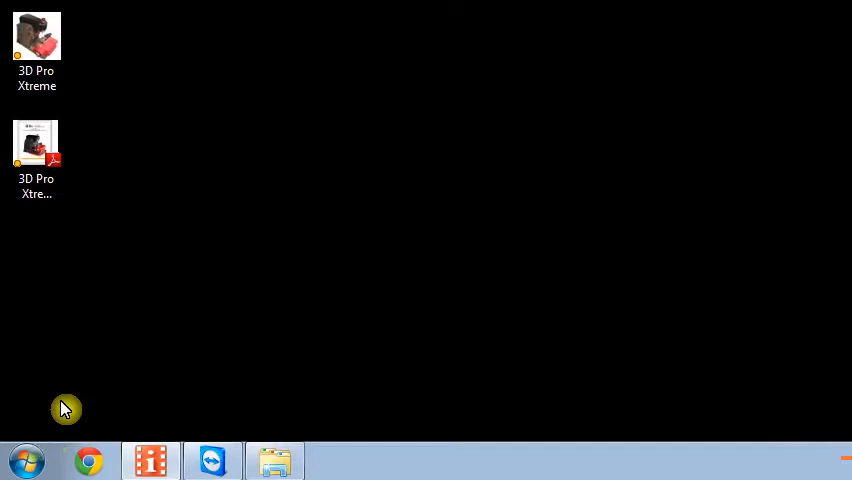
Reach Device Manager through the computer's System properties and scroll toward the Ports list
{"action": "left_click", "coordinate": [26, 460]}
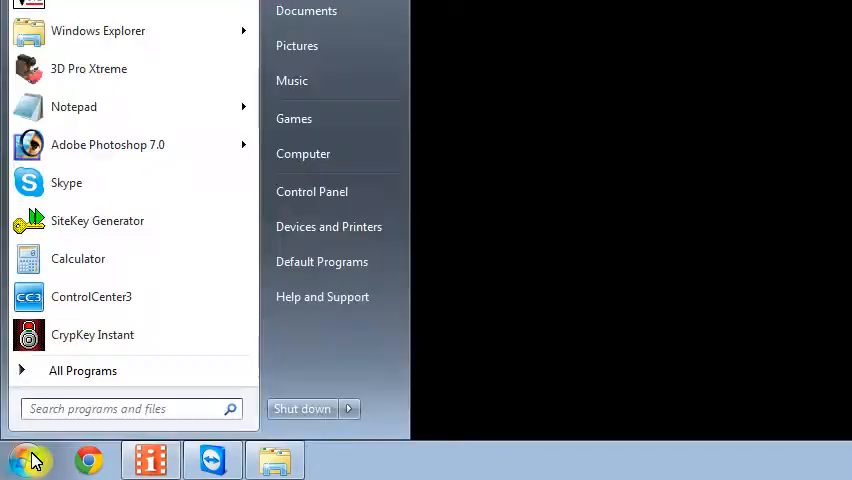
{"action": "type", "text": "device"}
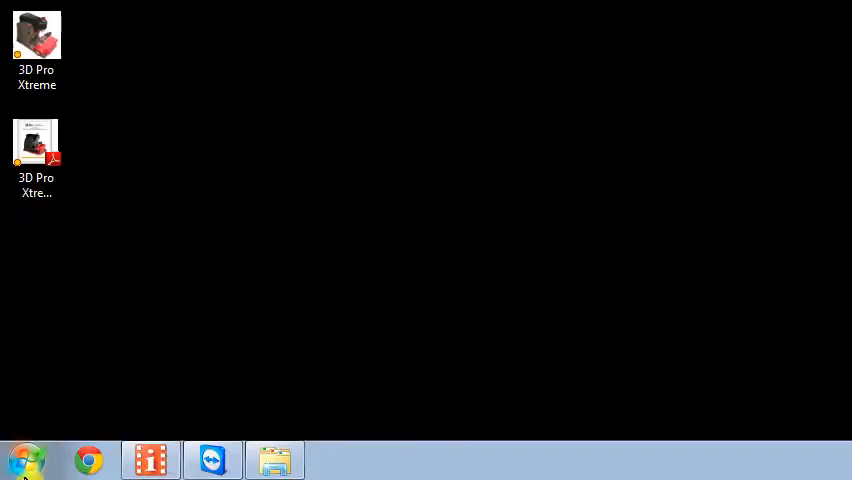
{"action": "left_click", "coordinate": [28, 460]}
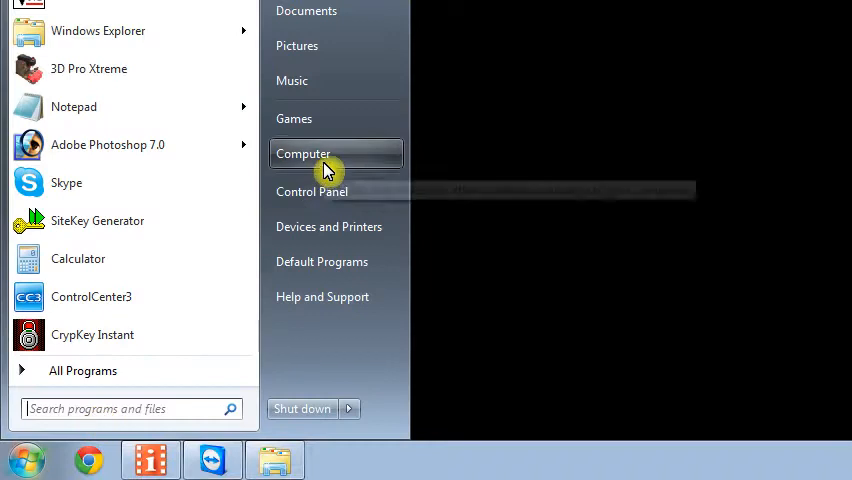
{"action": "mouse_move", "coordinate": [430, 344]}
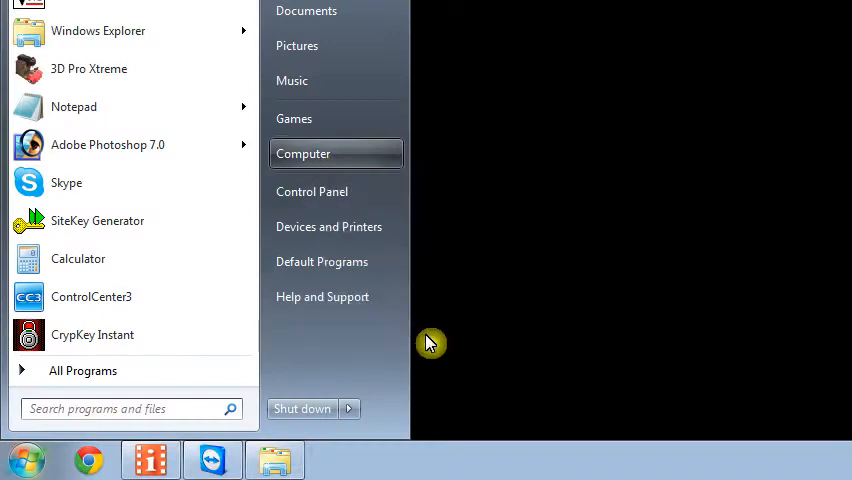
{"action": "left_click", "coordinate": [304, 152]}
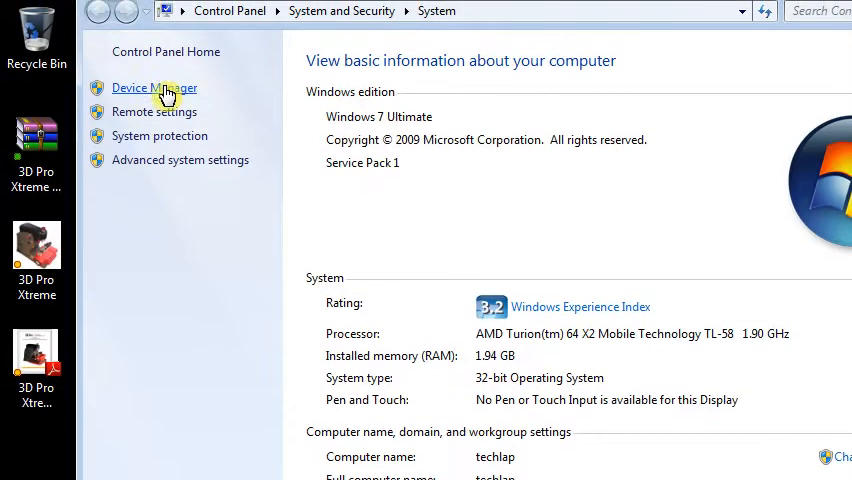
{"action": "left_click", "coordinate": [154, 88]}
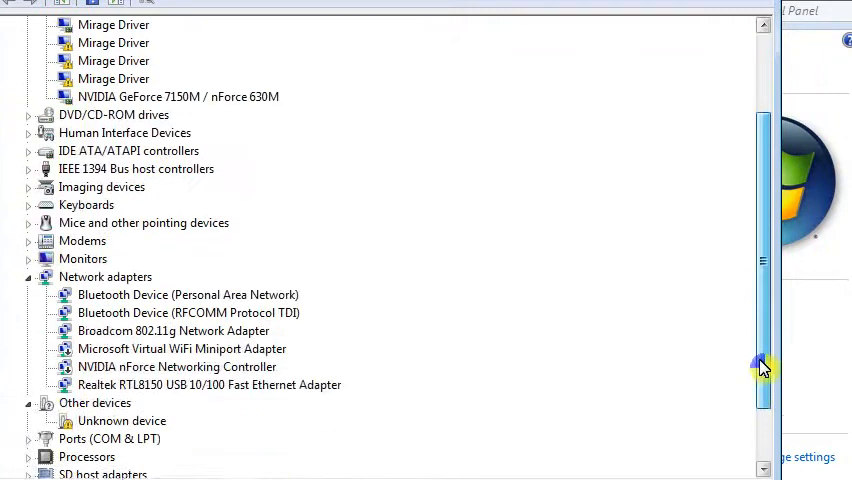
{"action": "scroll", "scroll_direction": "down", "scroll_amount": 3}
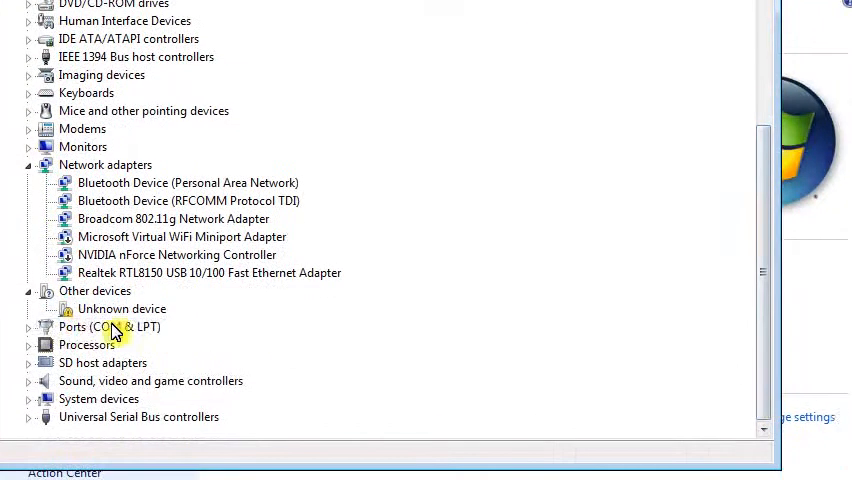
Check the SSUSB-RS422 converter's port settings under Ports (COM & LPT), keeping the speed at 57600
{"action": "left_click", "coordinate": [28, 328]}
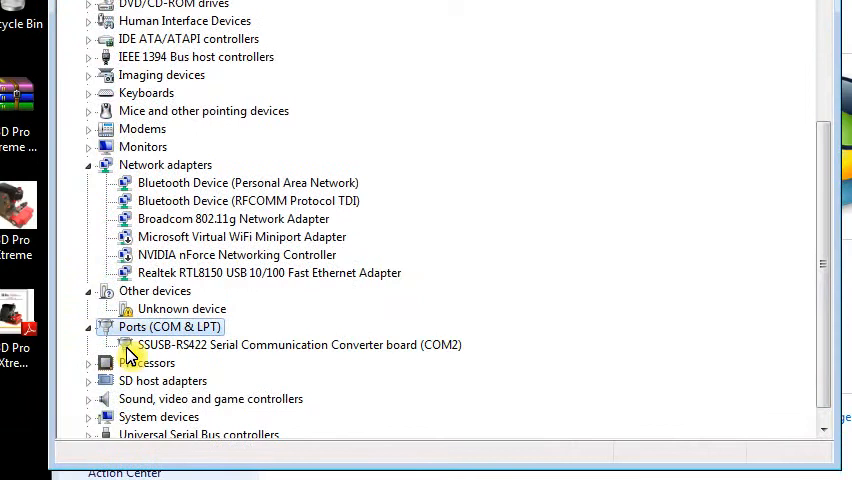
{"action": "right_click", "coordinate": [290, 344]}
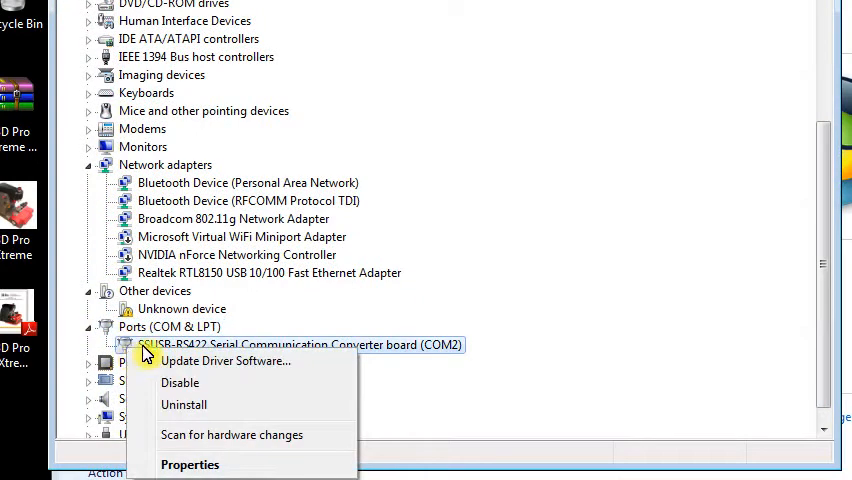
{"action": "mouse_move", "coordinate": [190, 360]}
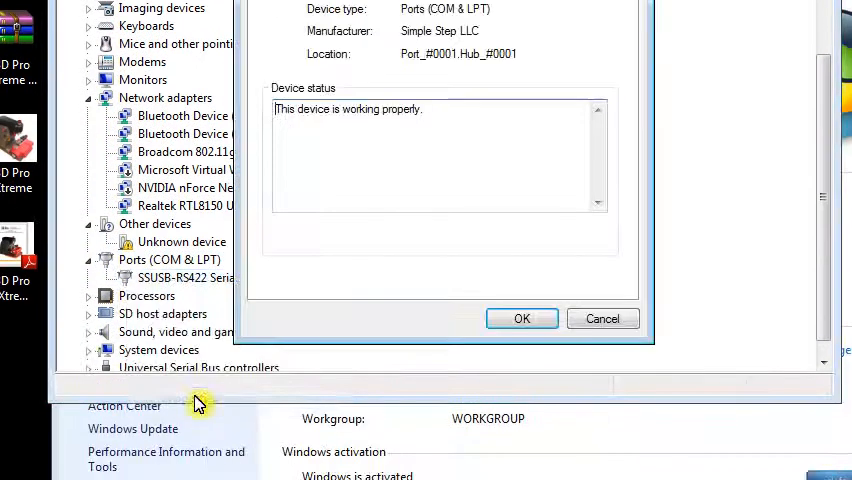
{"action": "left_click", "coordinate": [332, 82]}
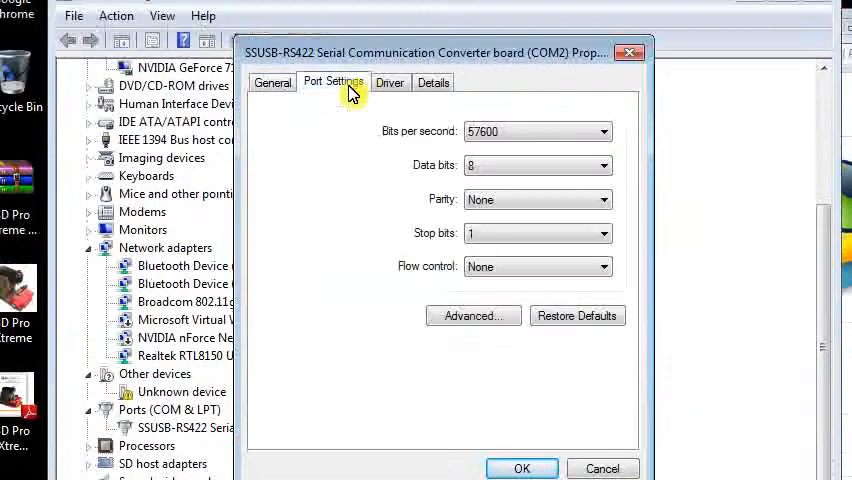
{"action": "mouse_move", "coordinate": [432, 140]}
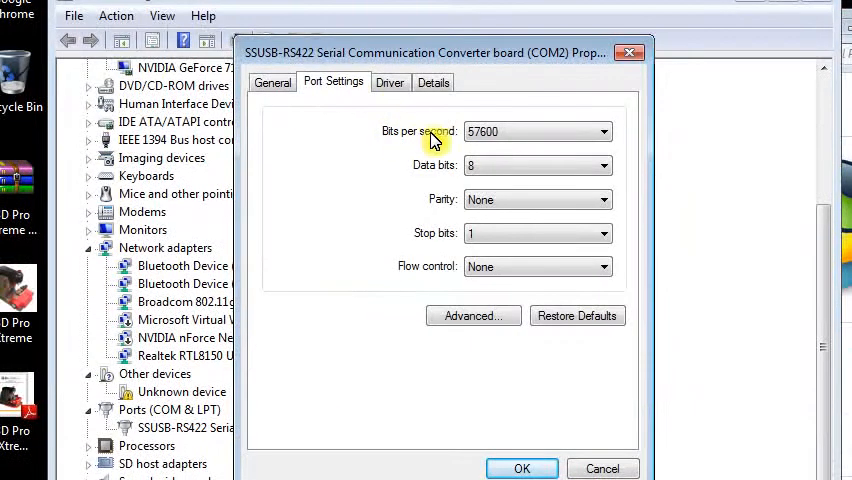
{"action": "left_click", "coordinate": [604, 132]}
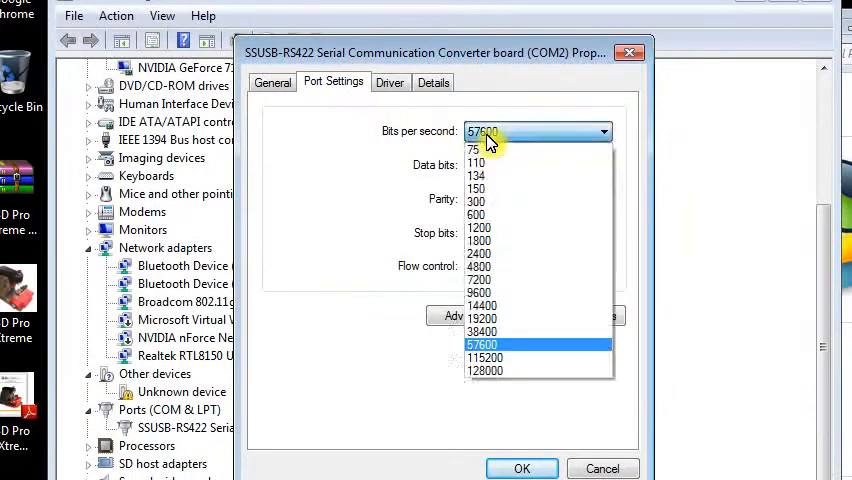
{"action": "mouse_move", "coordinate": [480, 266]}
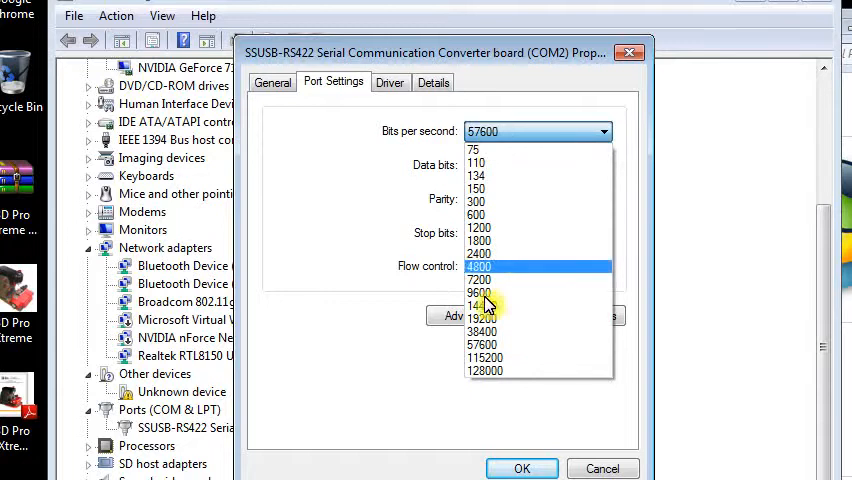
{"action": "mouse_move", "coordinate": [484, 344]}
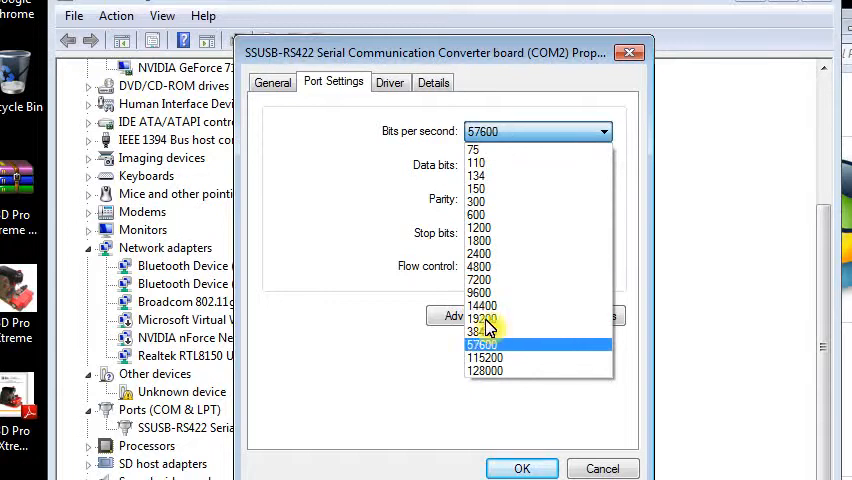
{"action": "left_click", "coordinate": [480, 344]}
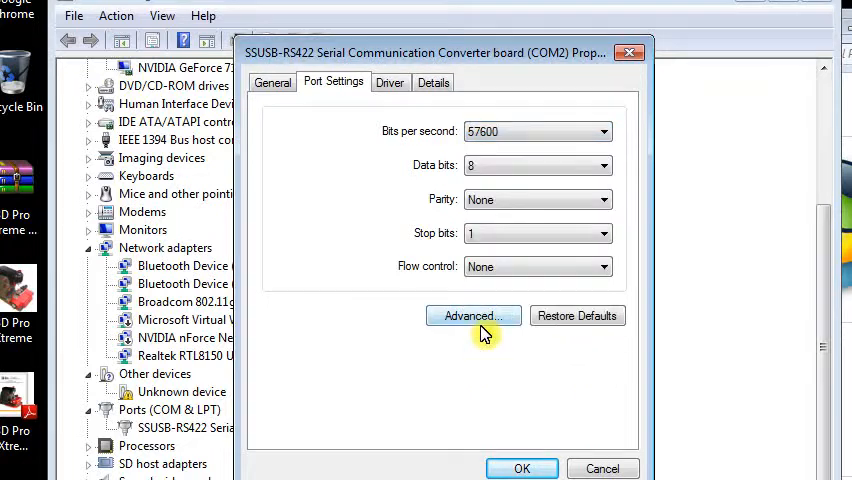
In the advanced settings keep COM2 as the port number and confirm
{"action": "left_click", "coordinate": [472, 316]}
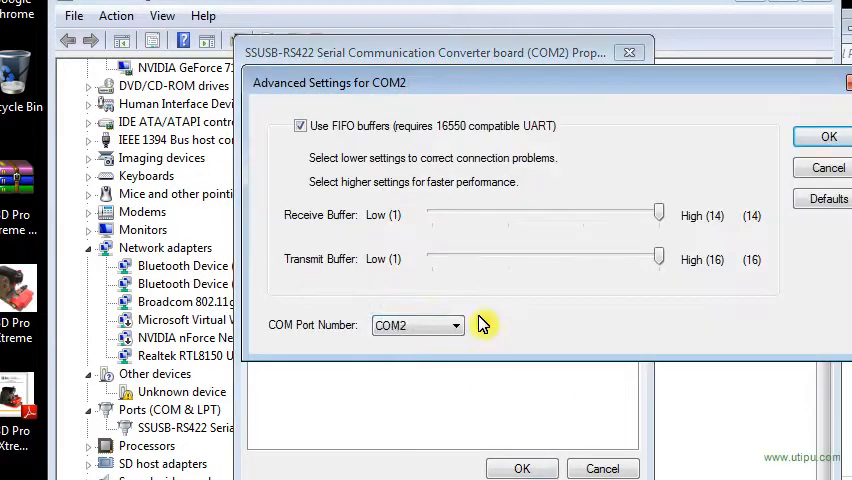
{"action": "left_click", "coordinate": [452, 324]}
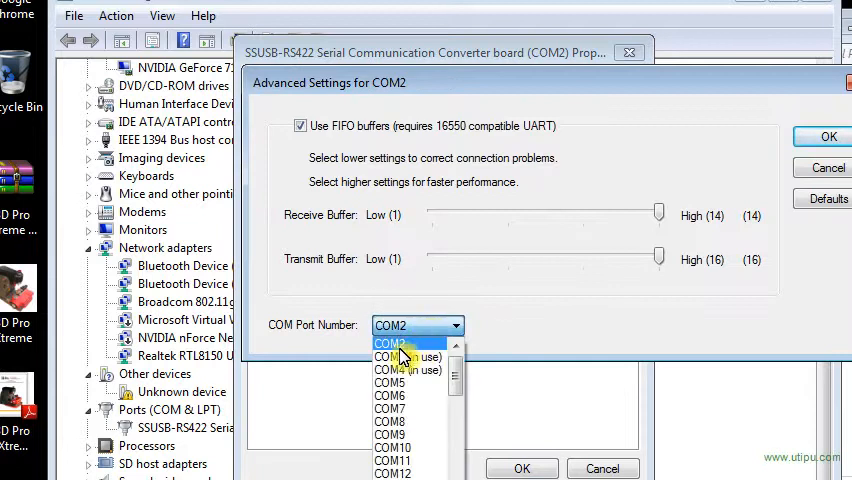
{"action": "left_click", "coordinate": [388, 344]}
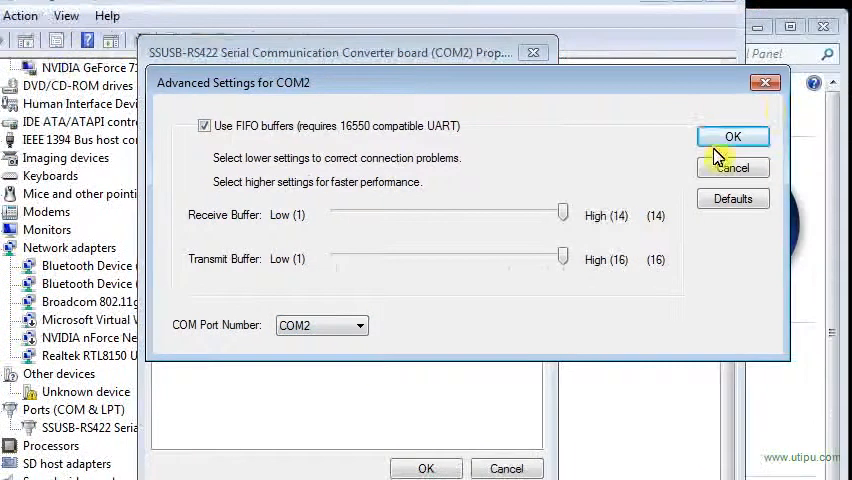
{"action": "left_click", "coordinate": [732, 136]}
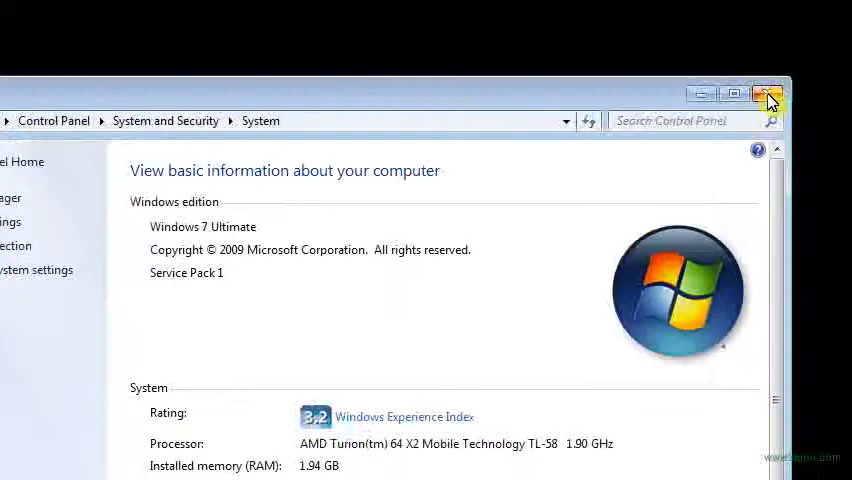
Go to the 3D Pro Xtreme install folder and read CommSetup.txt in Notepad, which lists 57600
{"action": "left_click", "coordinate": [768, 94]}
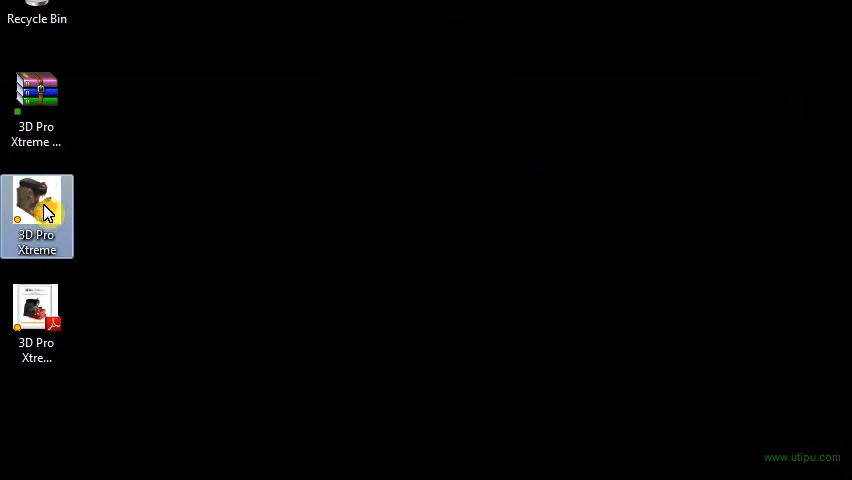
{"action": "right_click", "coordinate": [36, 216]}
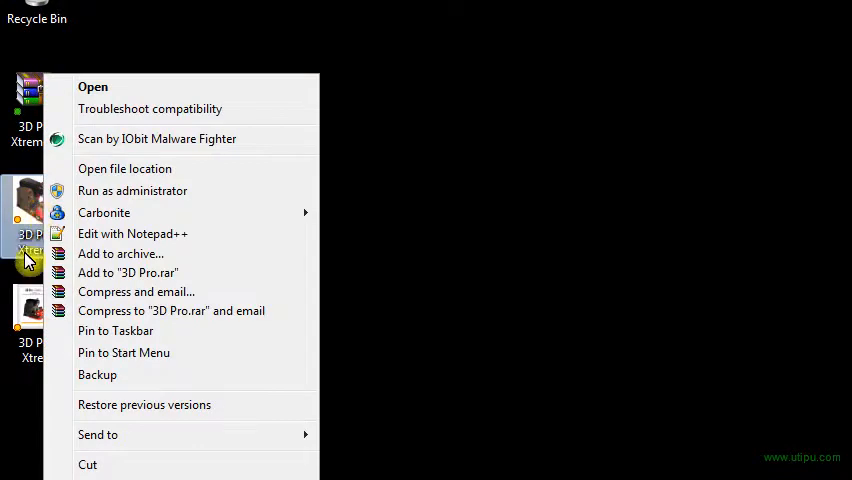
{"action": "mouse_move", "coordinate": [118, 178]}
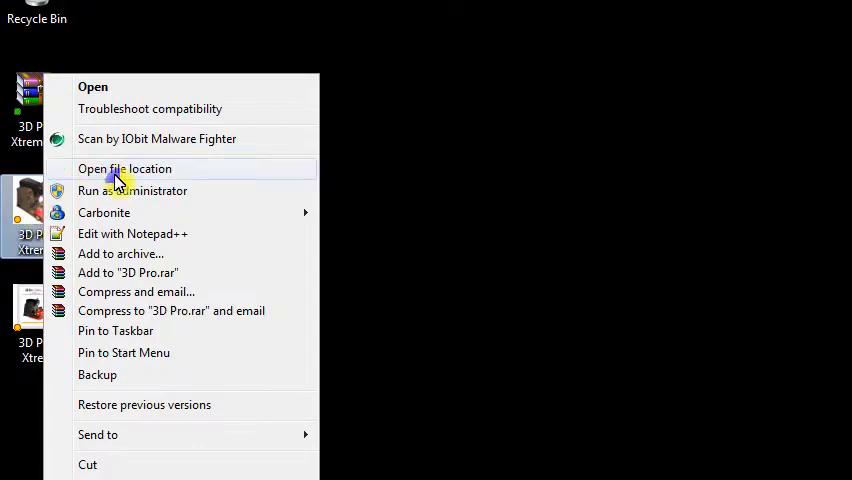
{"action": "left_click", "coordinate": [124, 168]}
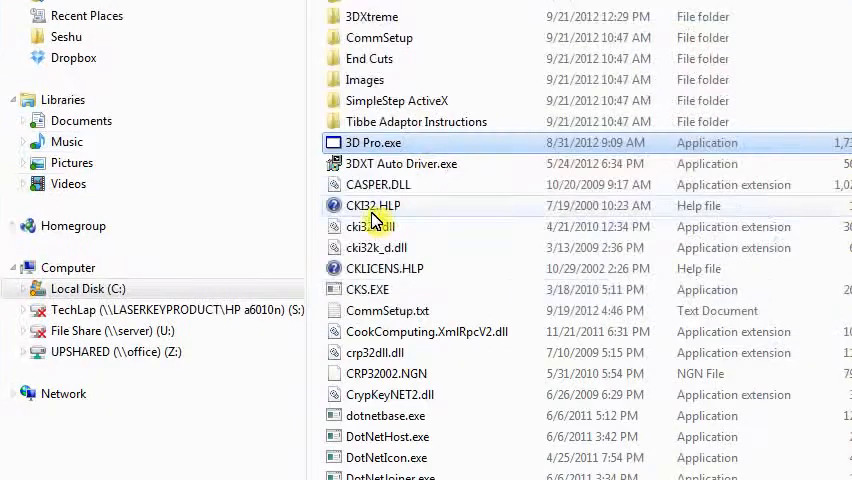
{"action": "mouse_move", "coordinate": [358, 318]}
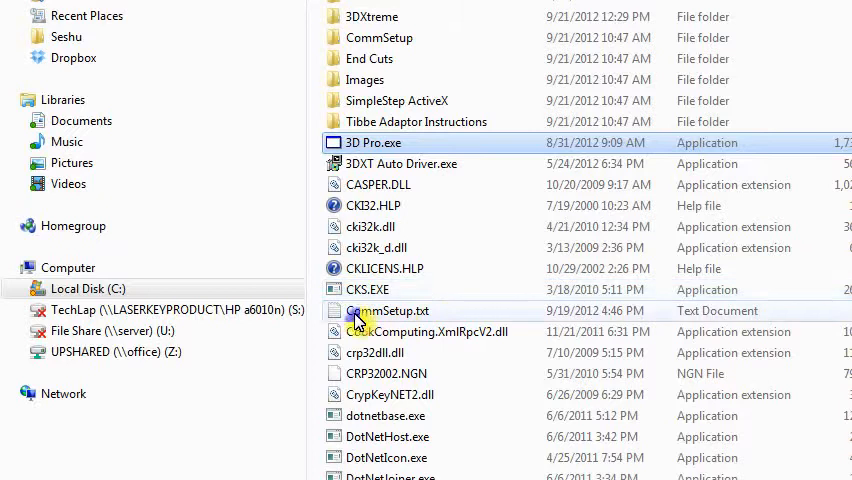
{"action": "left_click", "coordinate": [388, 312]}
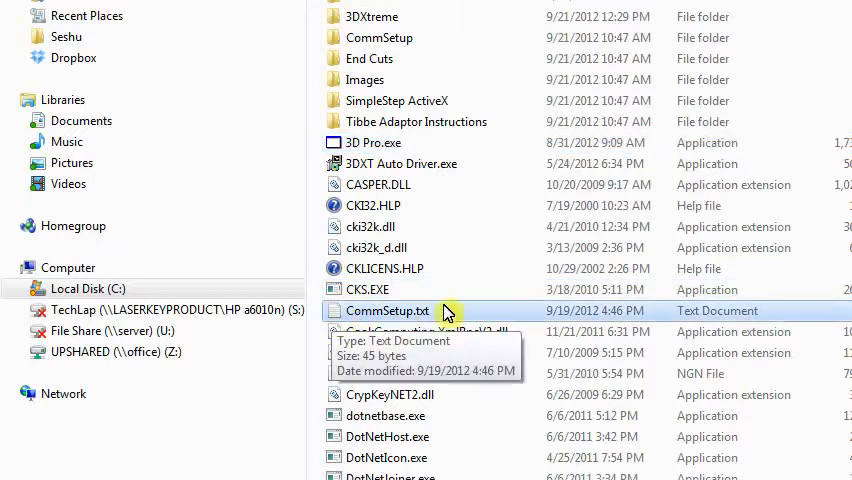
{"action": "mouse_move", "coordinate": [344, 316]}
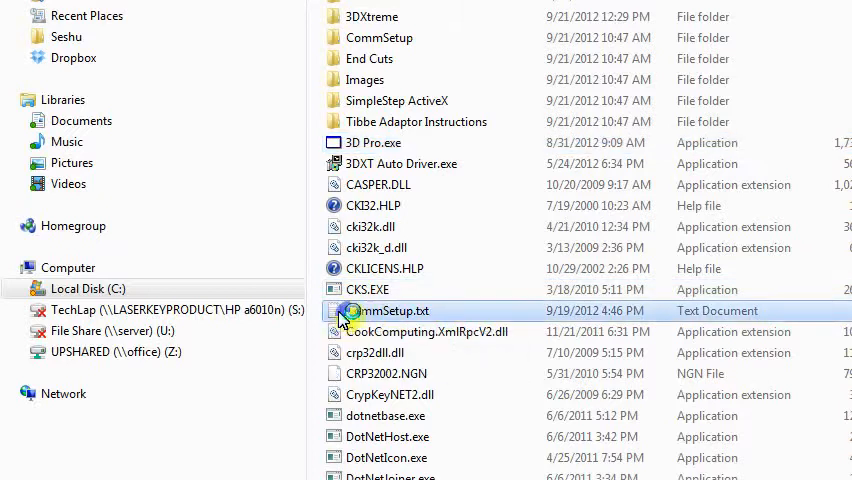
{"action": "double_click", "coordinate": [390, 312]}
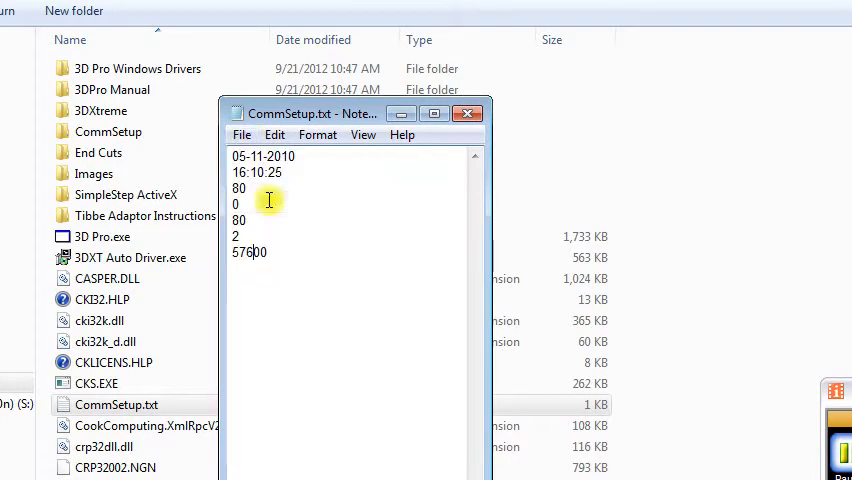
{"action": "left_click", "coordinate": [468, 112]}
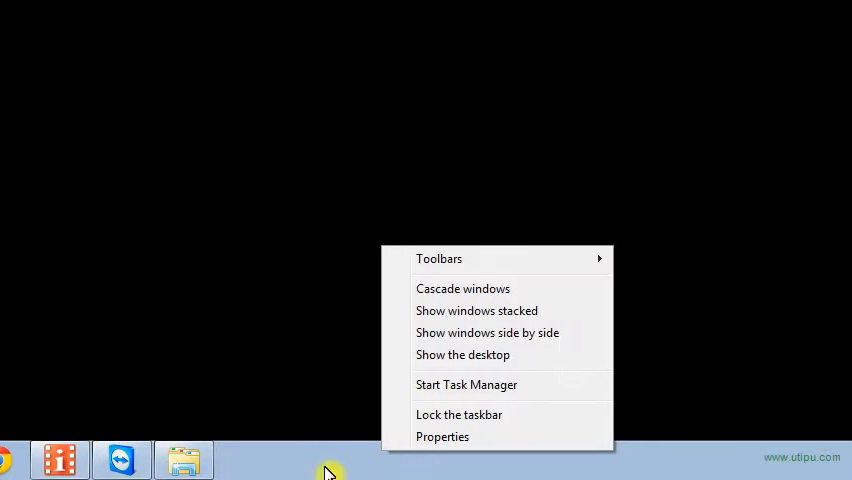
In Task Manager end the 3D Pro.exe process and check it is gone from the process list
{"action": "left_click", "coordinate": [466, 384]}
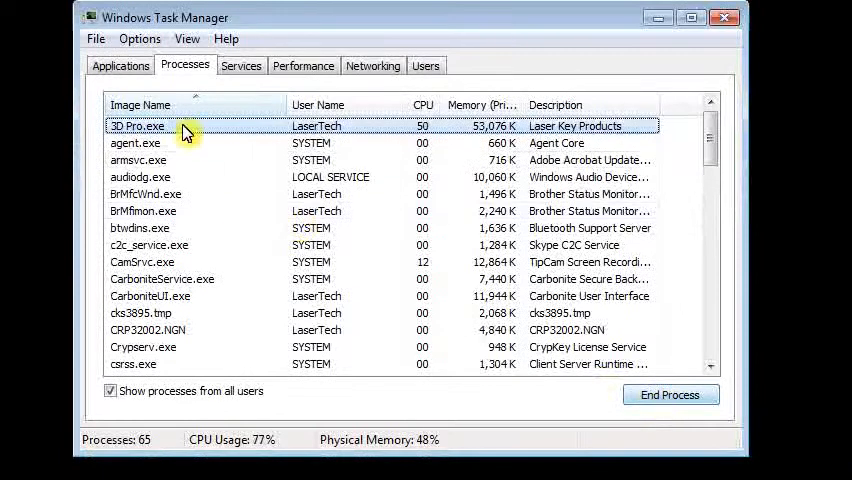
{"action": "right_click", "coordinate": [136, 126]}
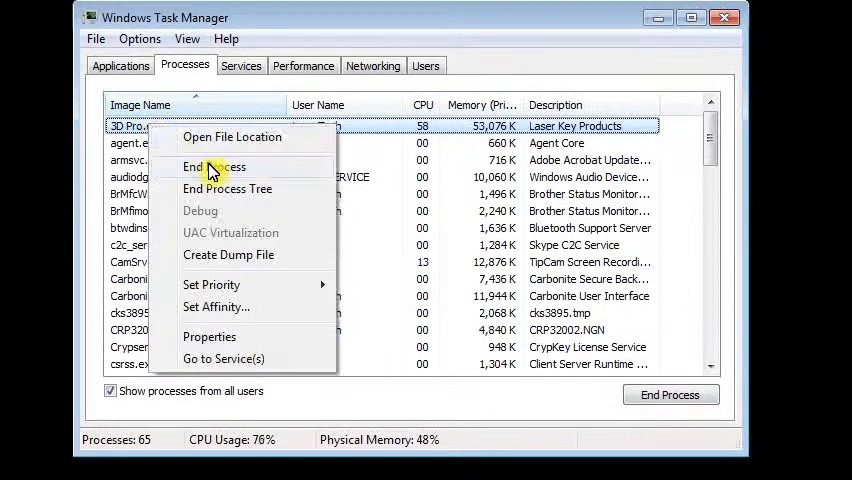
{"action": "left_click", "coordinate": [212, 168]}
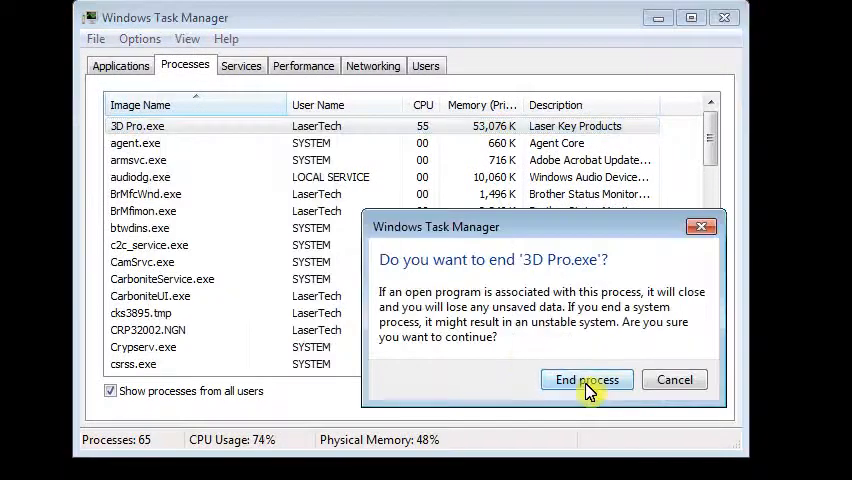
{"action": "left_click", "coordinate": [586, 380]}
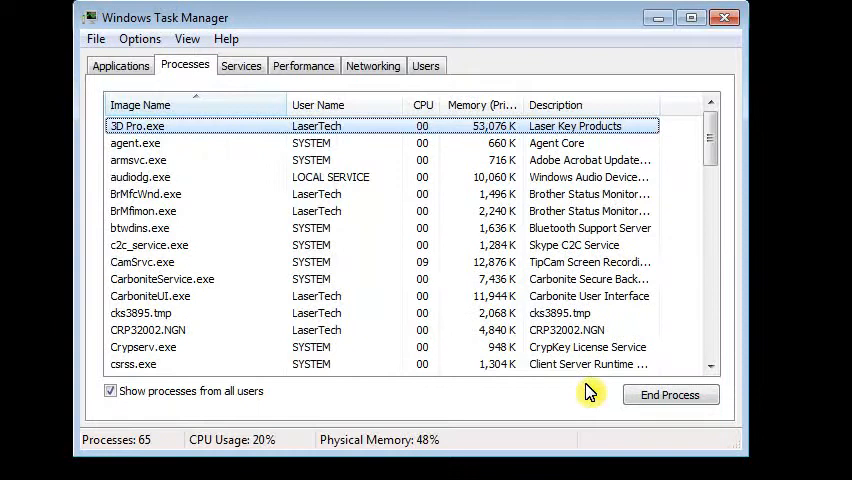
{"action": "left_click", "coordinate": [668, 394]}
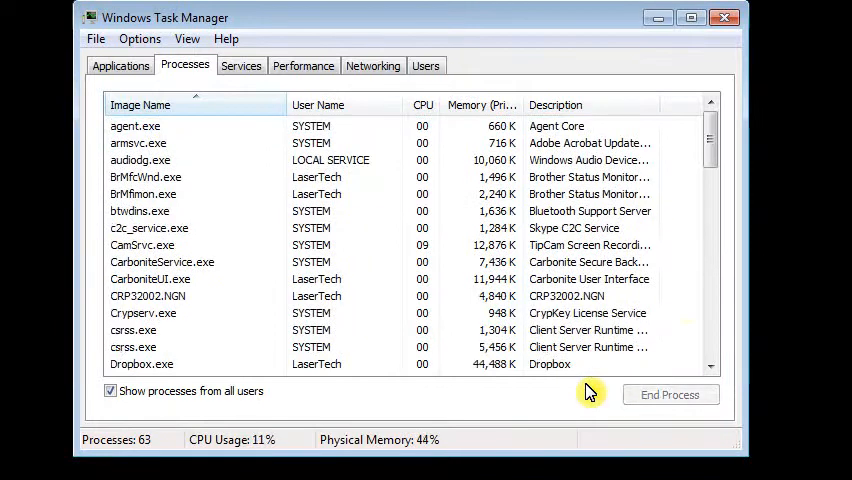
{"action": "scroll", "scroll_direction": "down", "scroll_amount": 3}
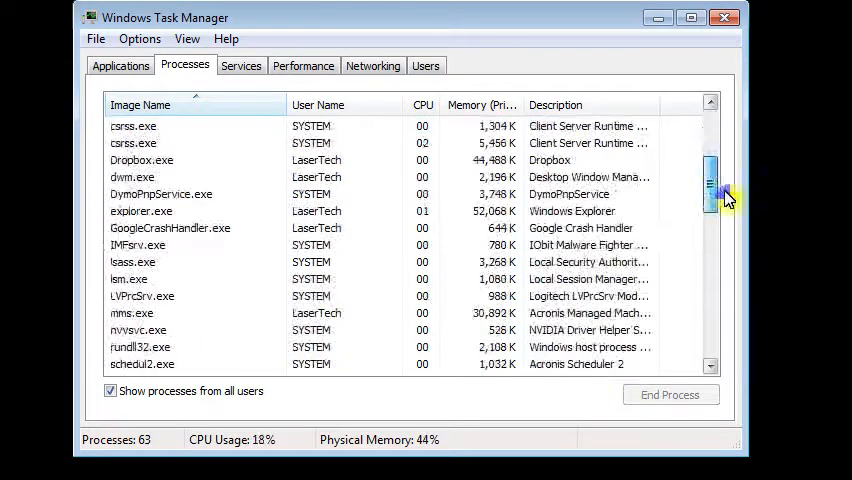
{"action": "scroll", "scroll_direction": "down", "scroll_amount": 3}
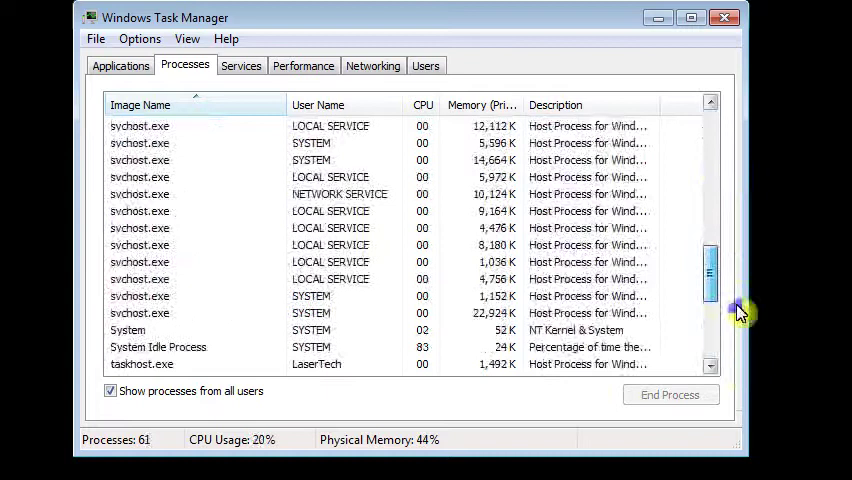
{"action": "scroll", "scroll_direction": "up", "scroll_amount": 3}
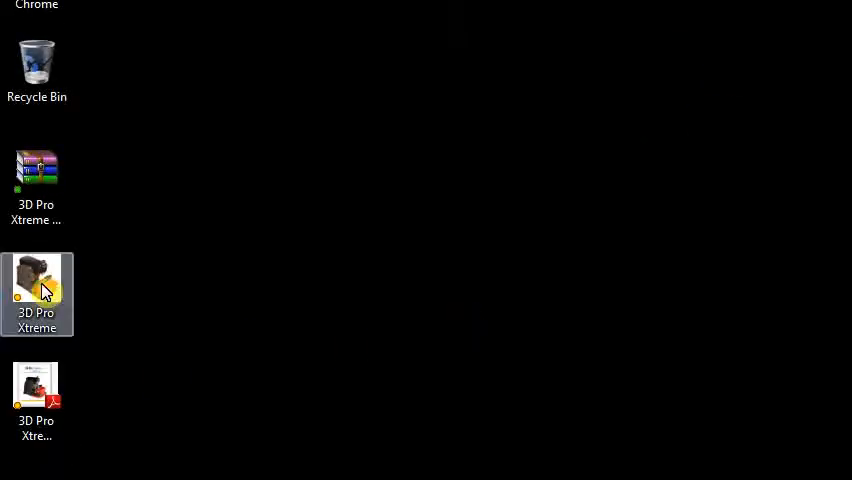
Relaunch 3D Pro Xtreme from the desktop and dismiss the motion board connection error again
{"action": "double_click", "coordinate": [36, 294]}
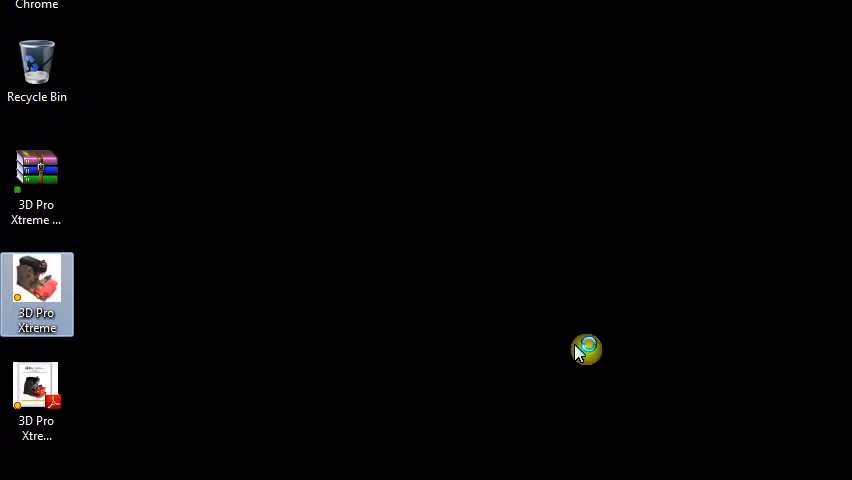
{"action": "mouse_move", "coordinate": [592, 348]}
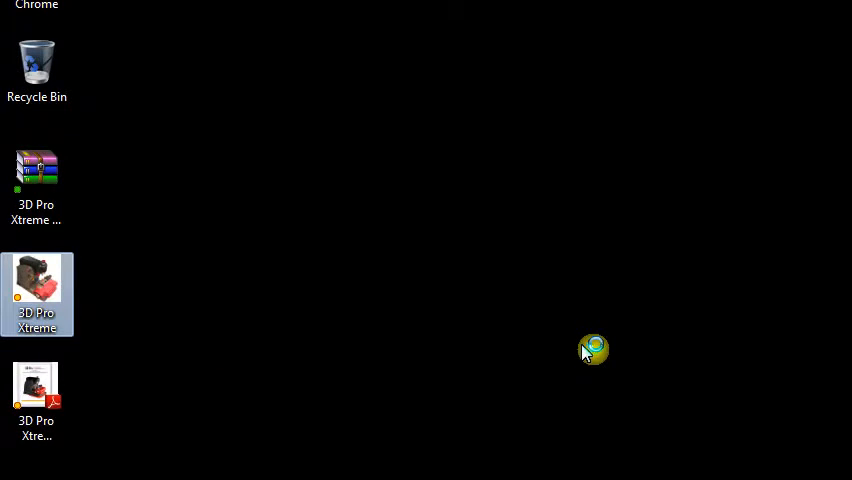
{"action": "double_click", "coordinate": [36, 294]}
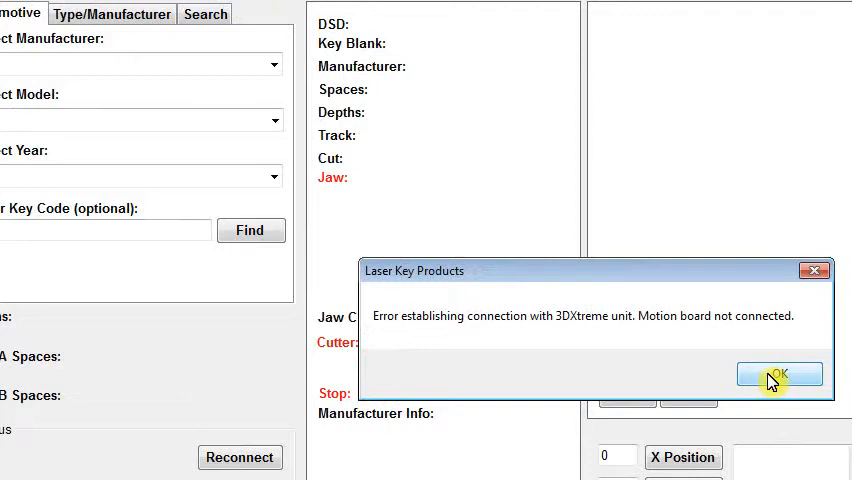
{"action": "left_click", "coordinate": [780, 374]}
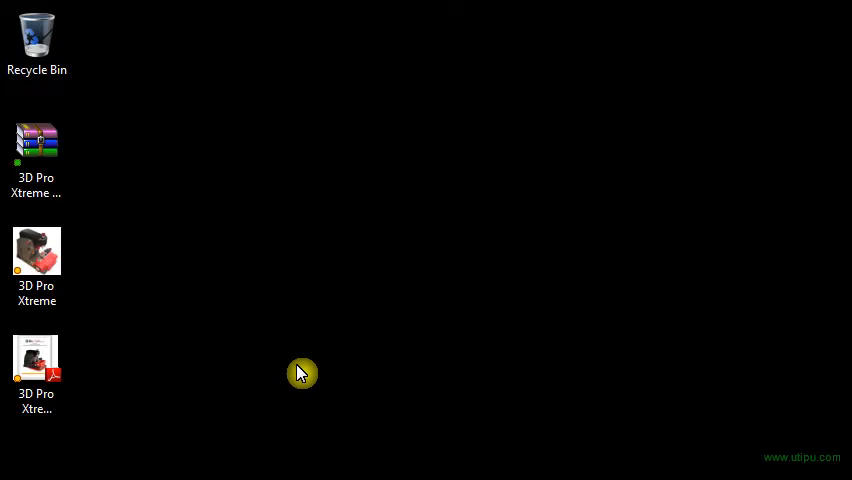
Launch 3D Pro Xtreme once more so the status panel reads Motion Board Detected
{"action": "left_click", "coordinate": [36, 260]}
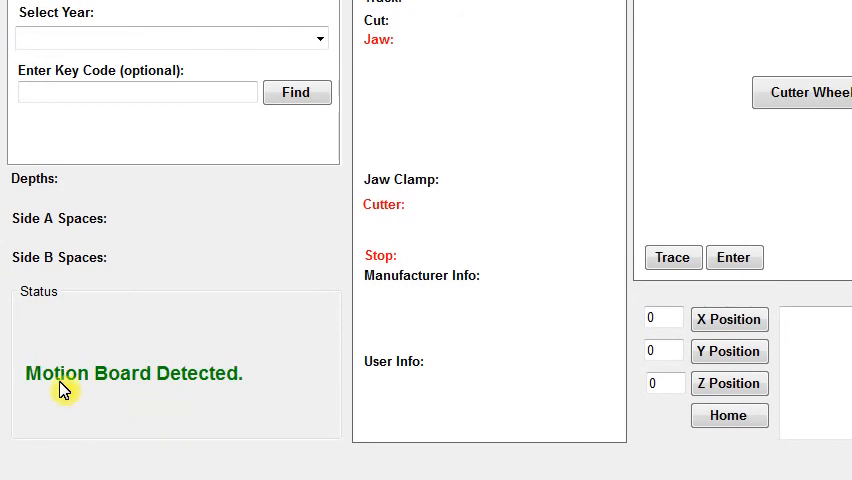
{"action": "mouse_move", "coordinate": [210, 384]}
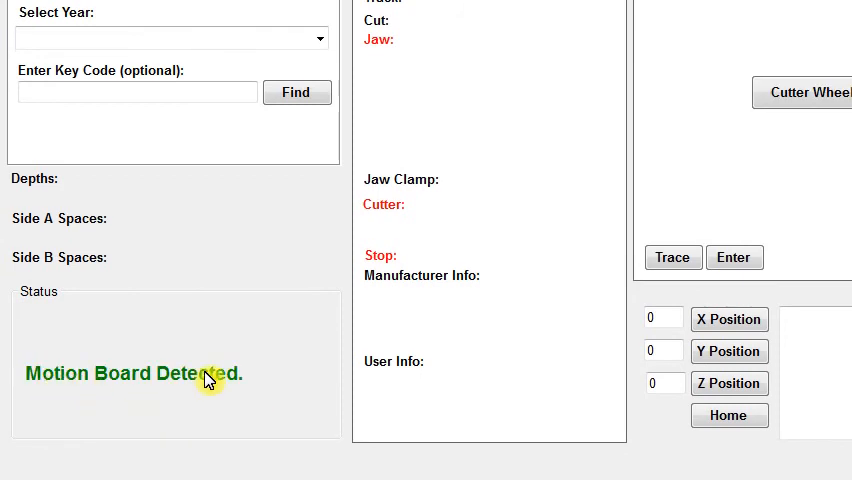